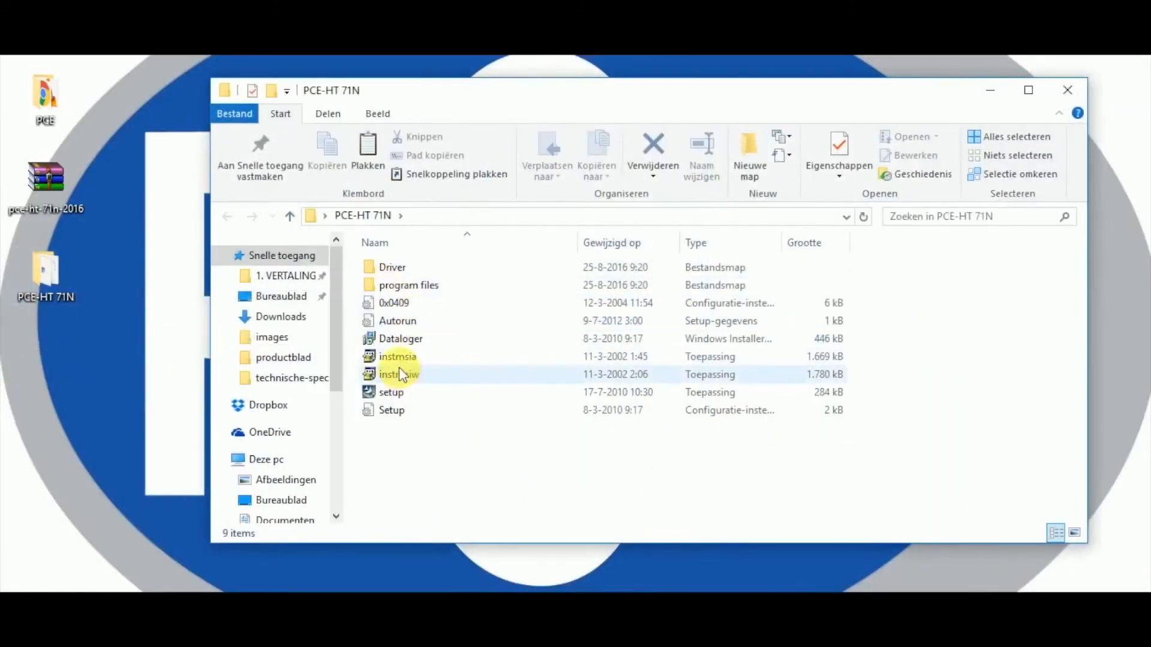
- Run setup from the PCE-HT 71N folder and finish the InstallShield Wizard, leaving a Datalogger desktop shortcut
click(391, 392)
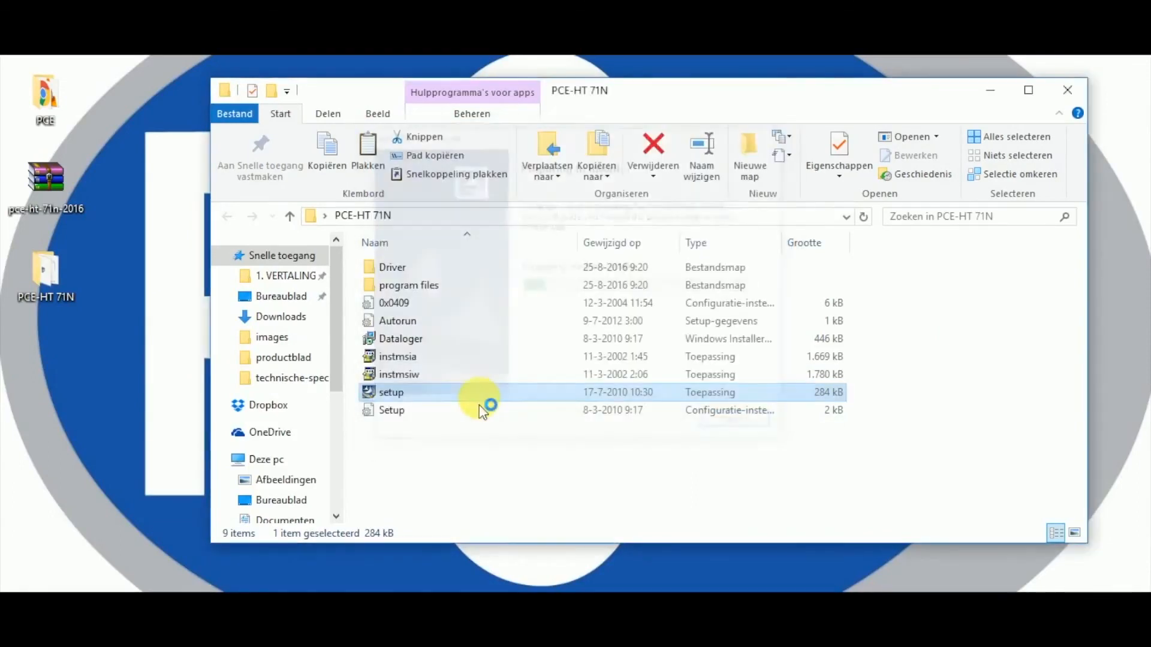
double_click(390, 392)
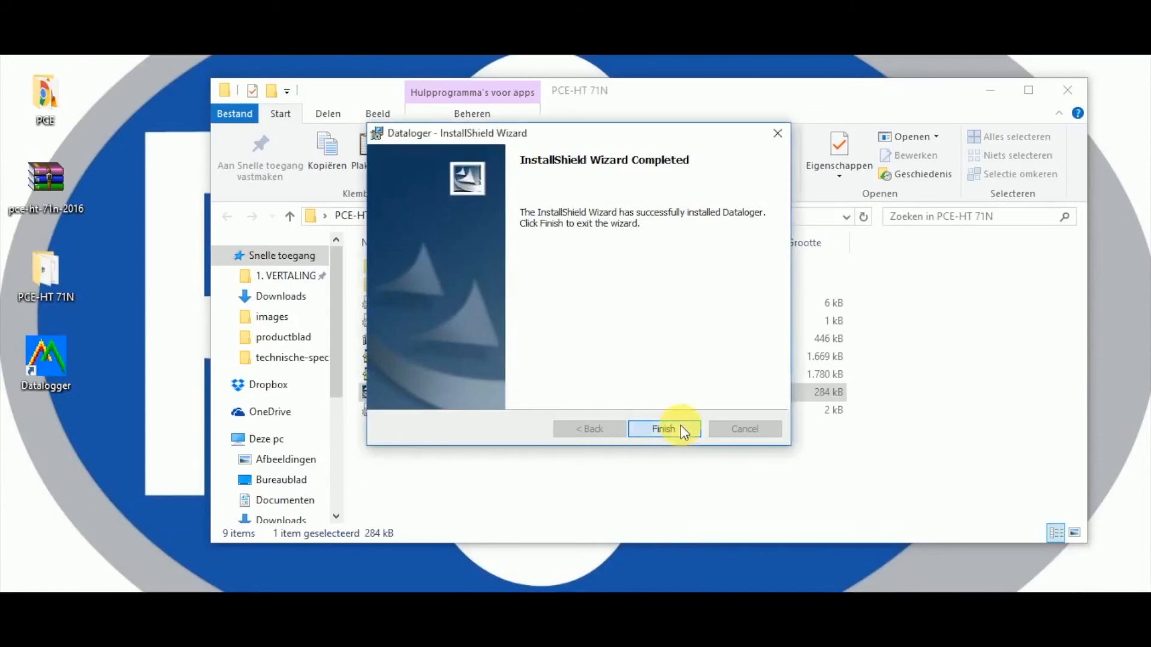
click(663, 429)
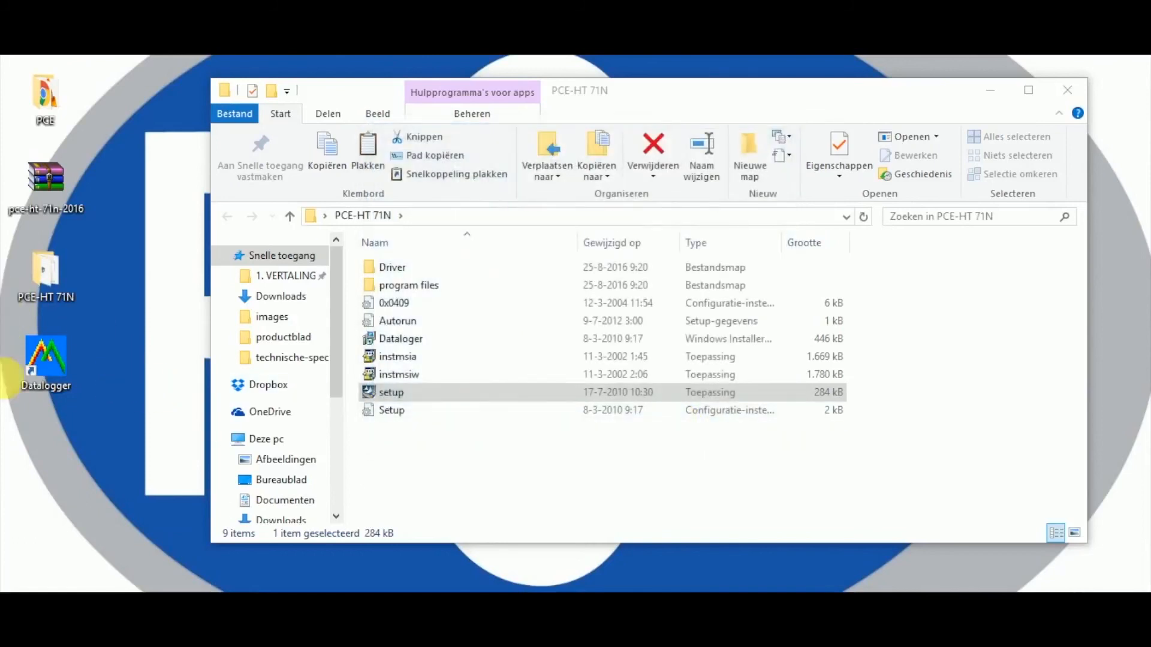
click(45, 359)
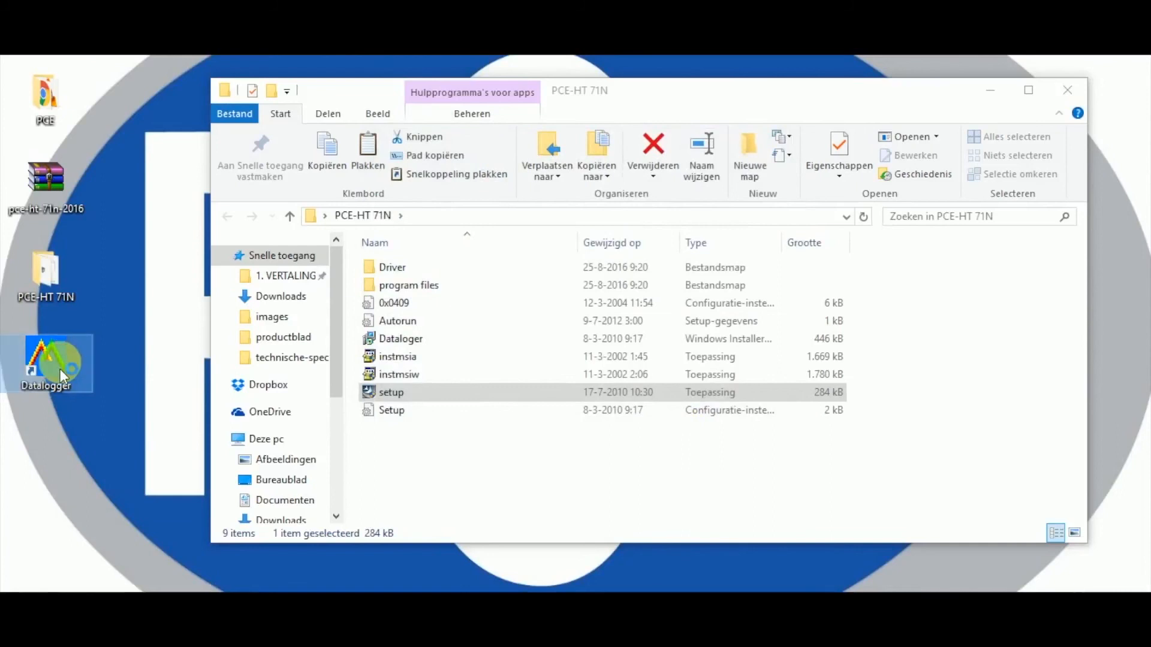
mouse_move(55, 359)
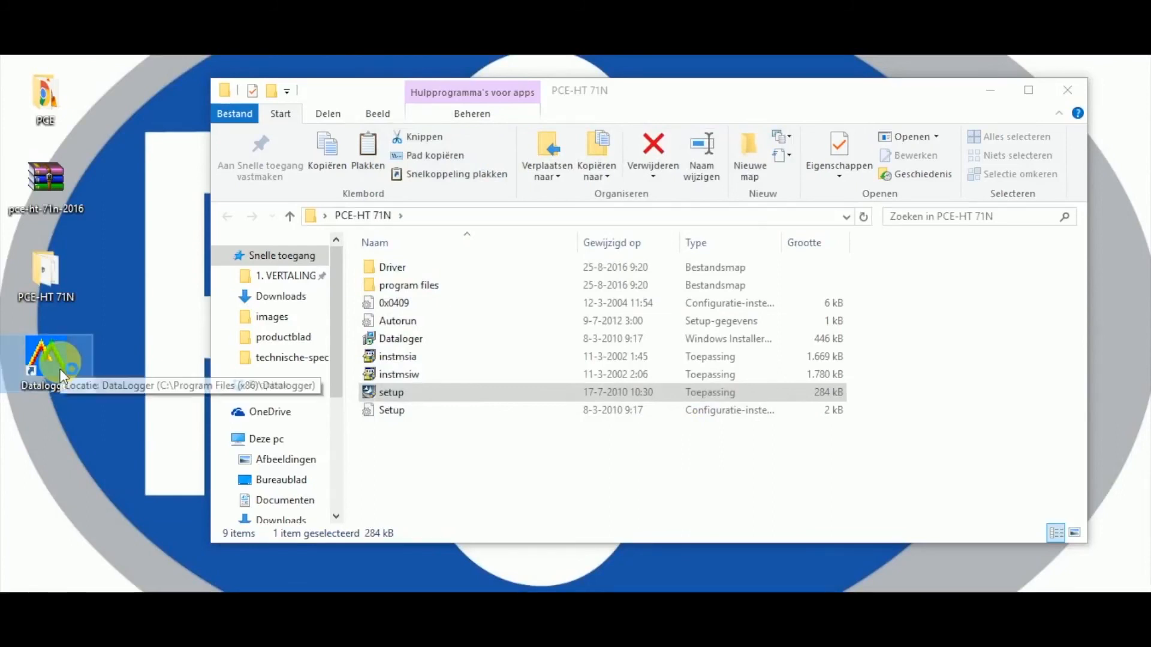
- Launch Datalogger and name the connected logger 'Datalogger' in Logger Setup
double_click(45, 360)
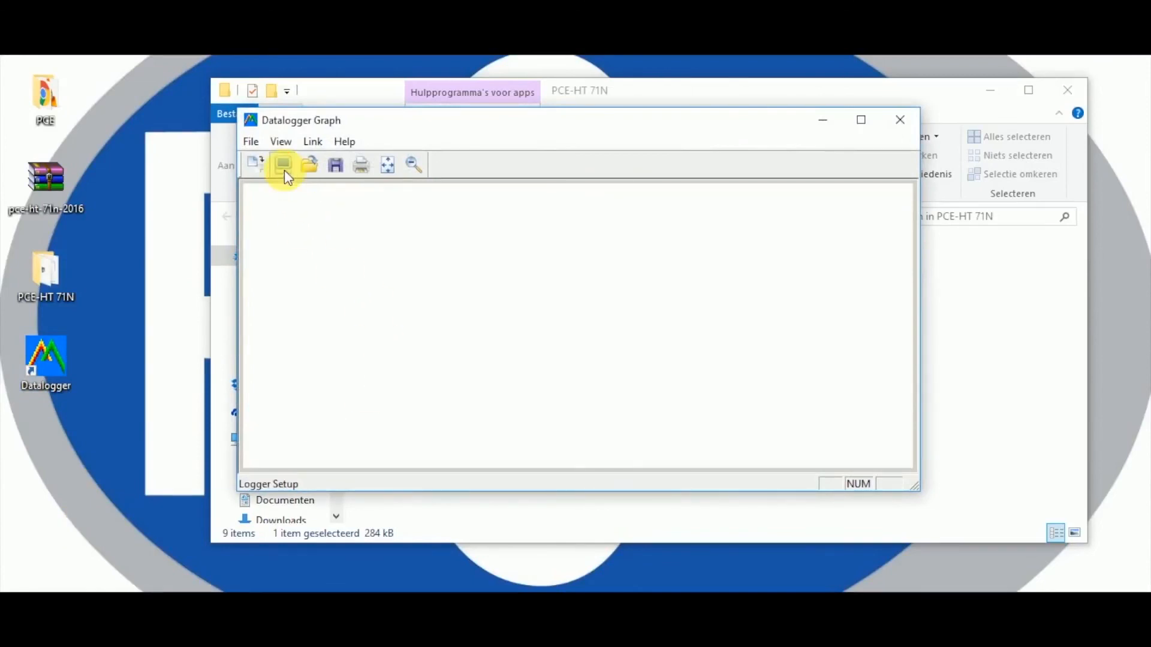
click(283, 164)
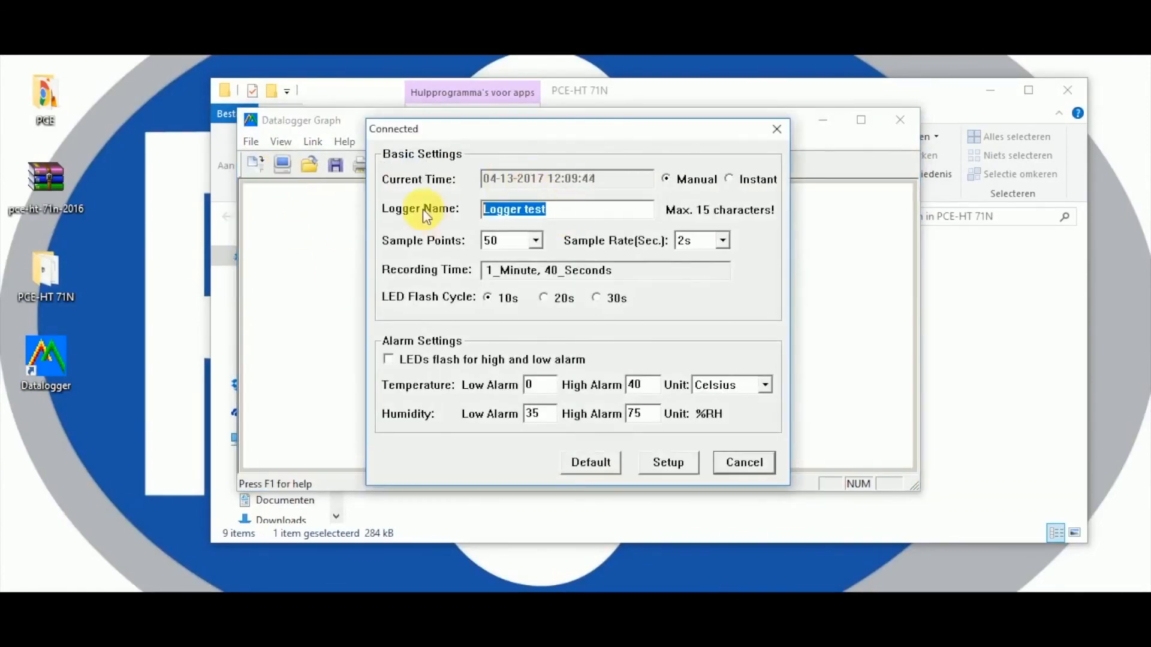
text(Datalogger)
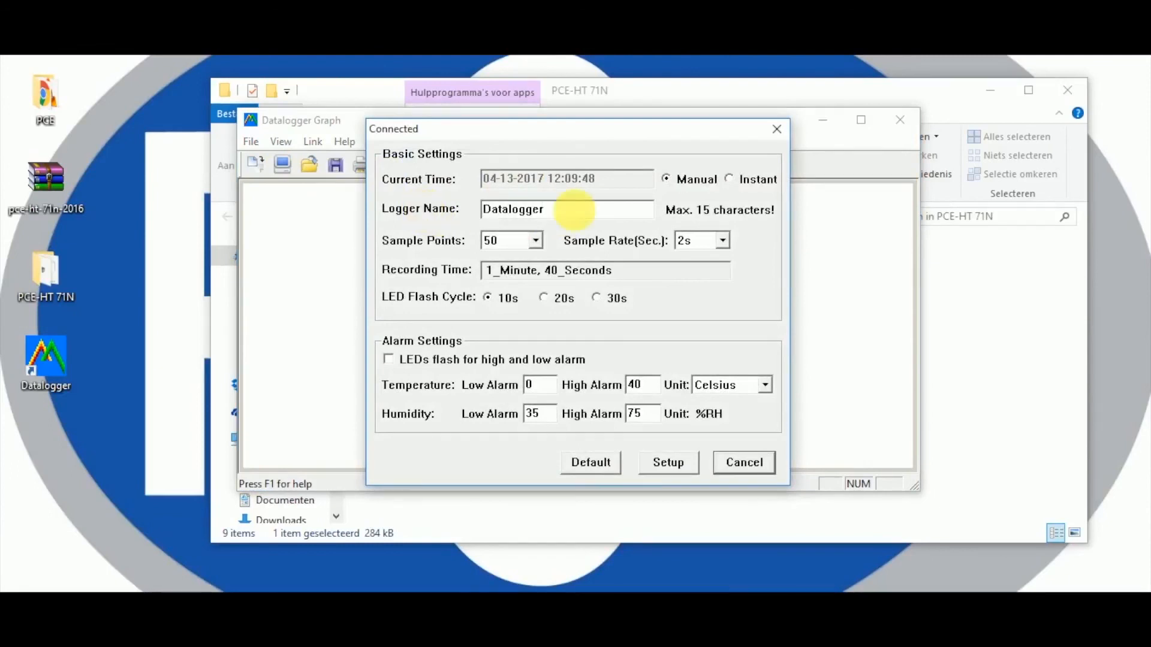
- Try 4000 points every 30 minutes, then 100 points every 10 seconds
click(534, 239)
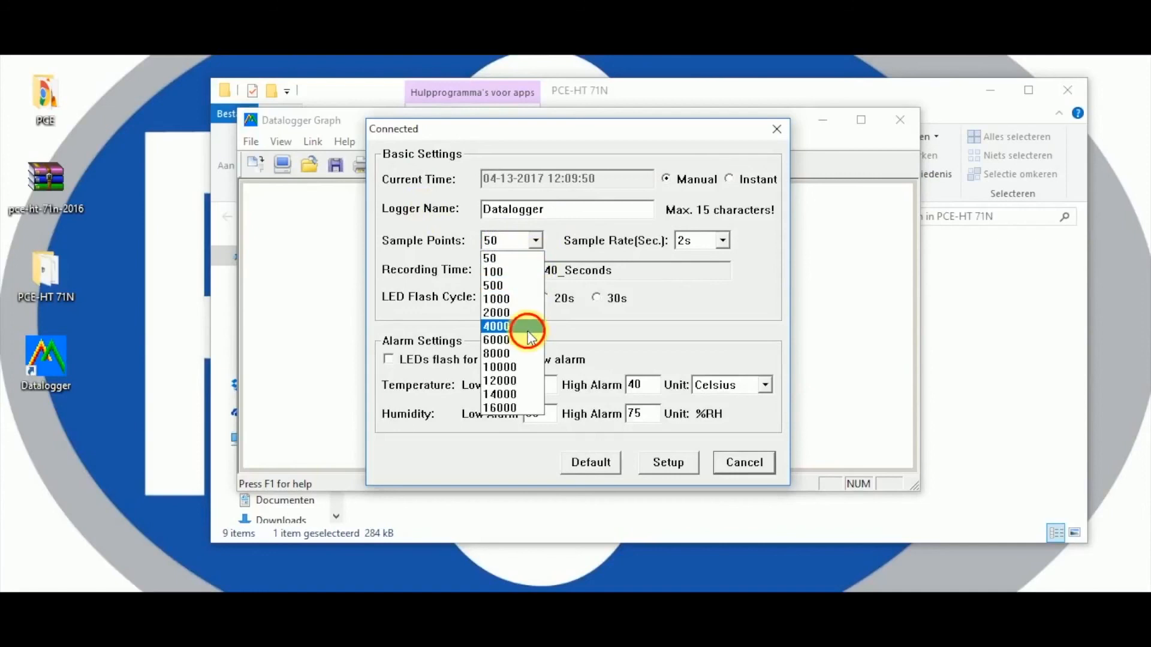
click(723, 239)
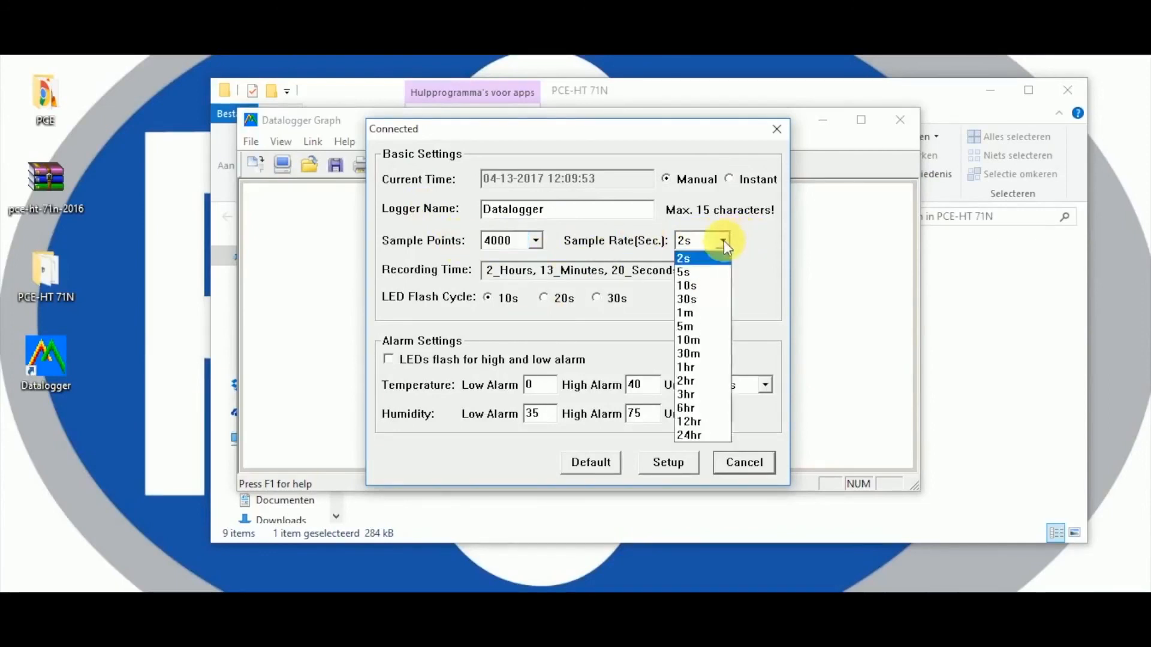
click(688, 352)
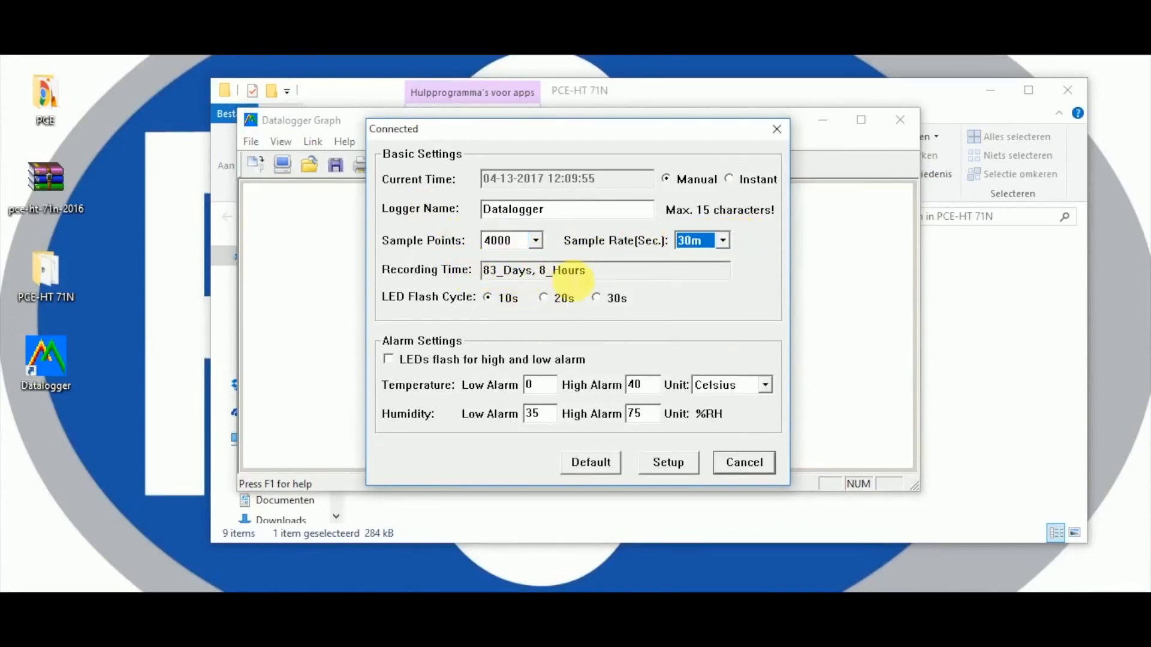
click(534, 239)
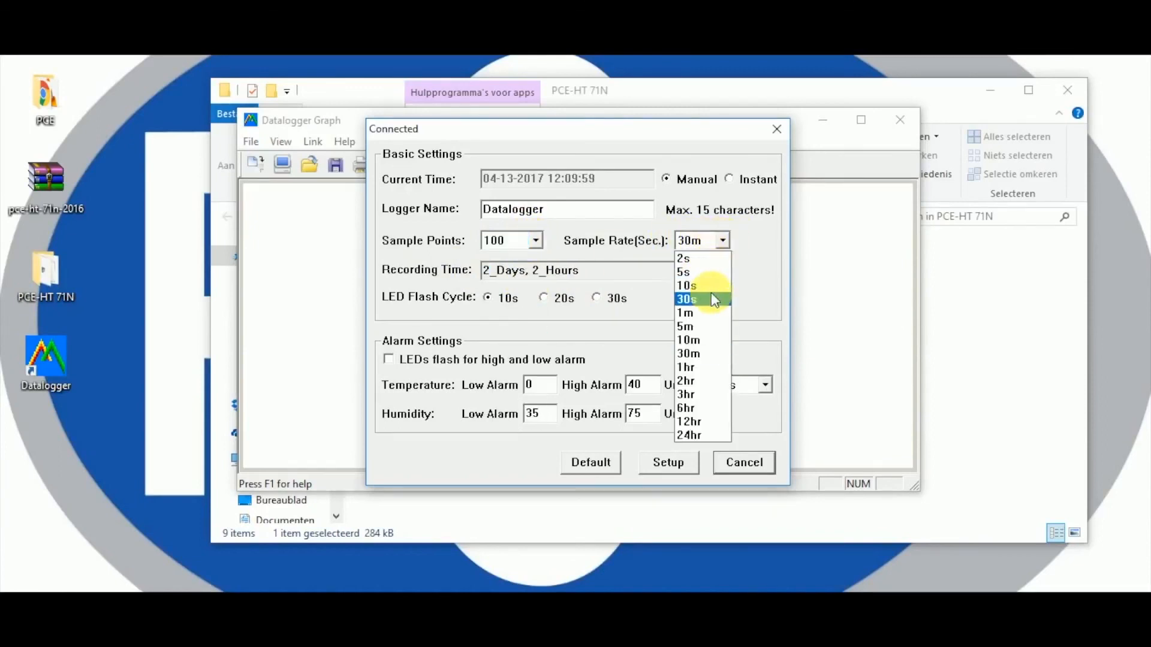
click(686, 285)
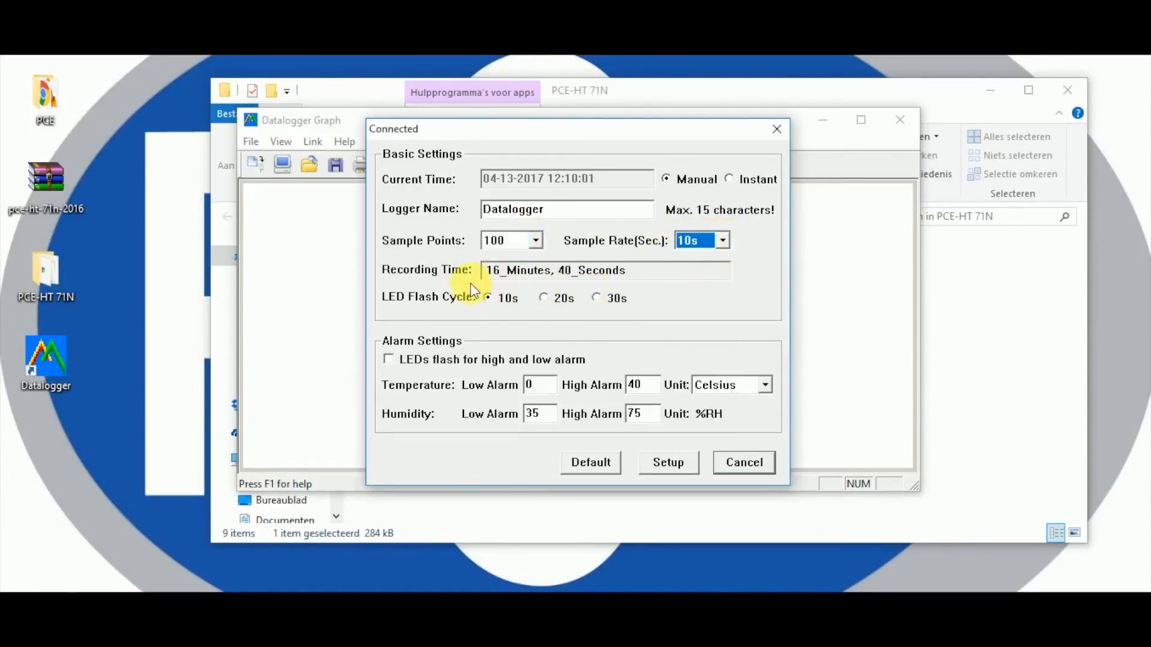
- Set sample points back to 50 and review the sample rate choices
click(535, 239)
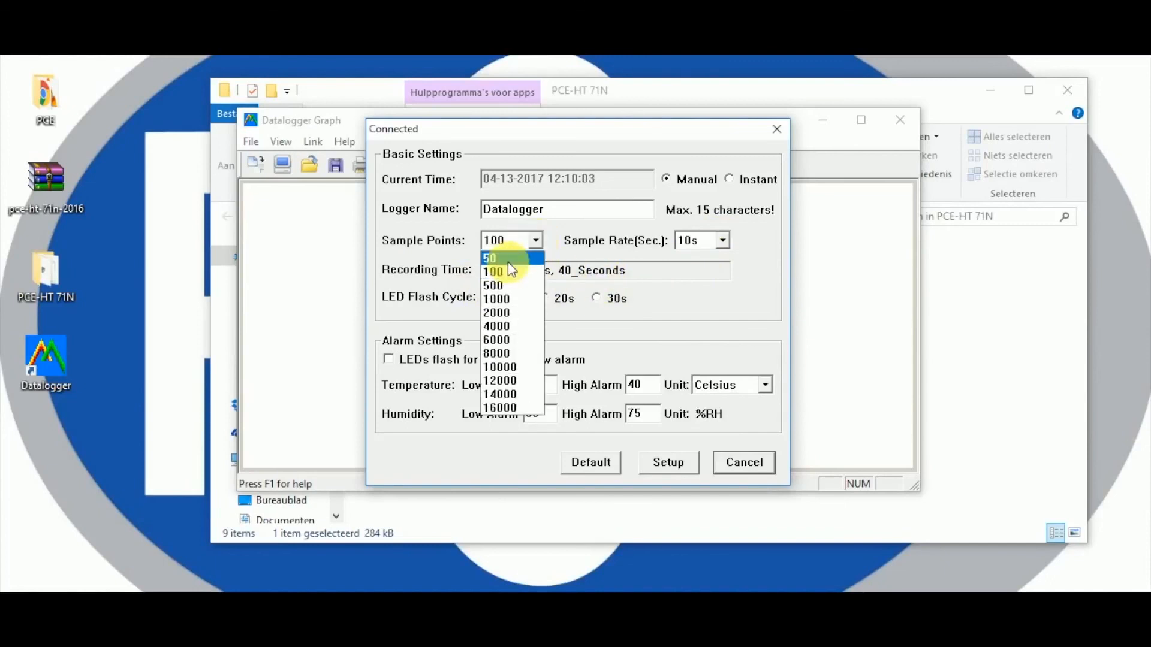
click(489, 257)
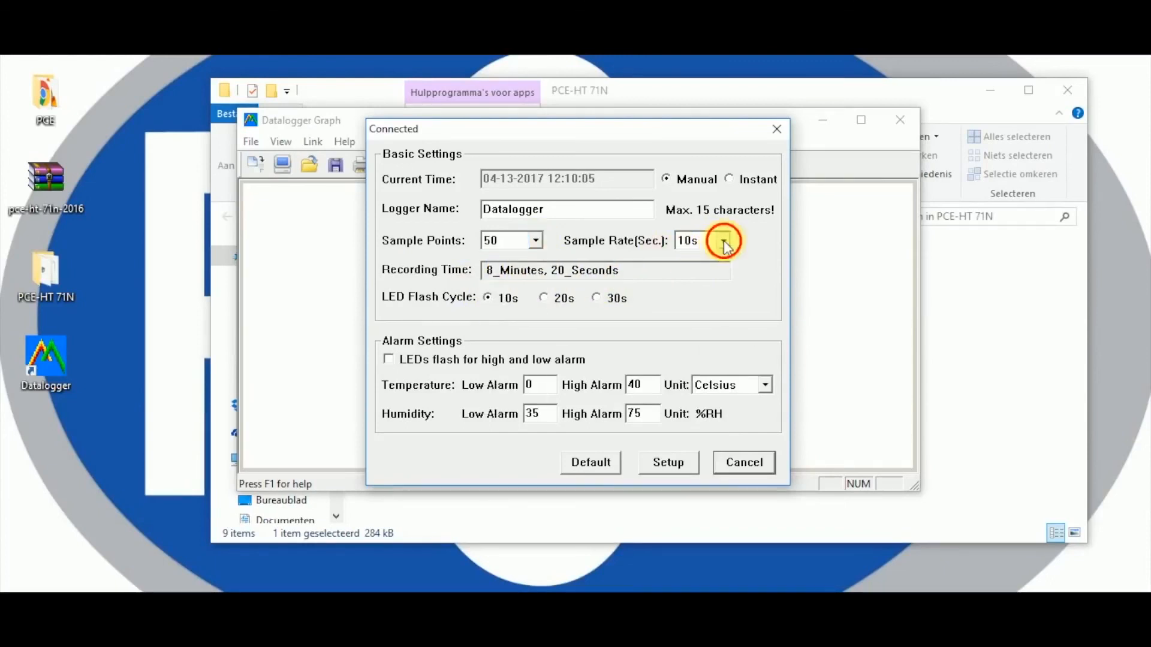
click(721, 240)
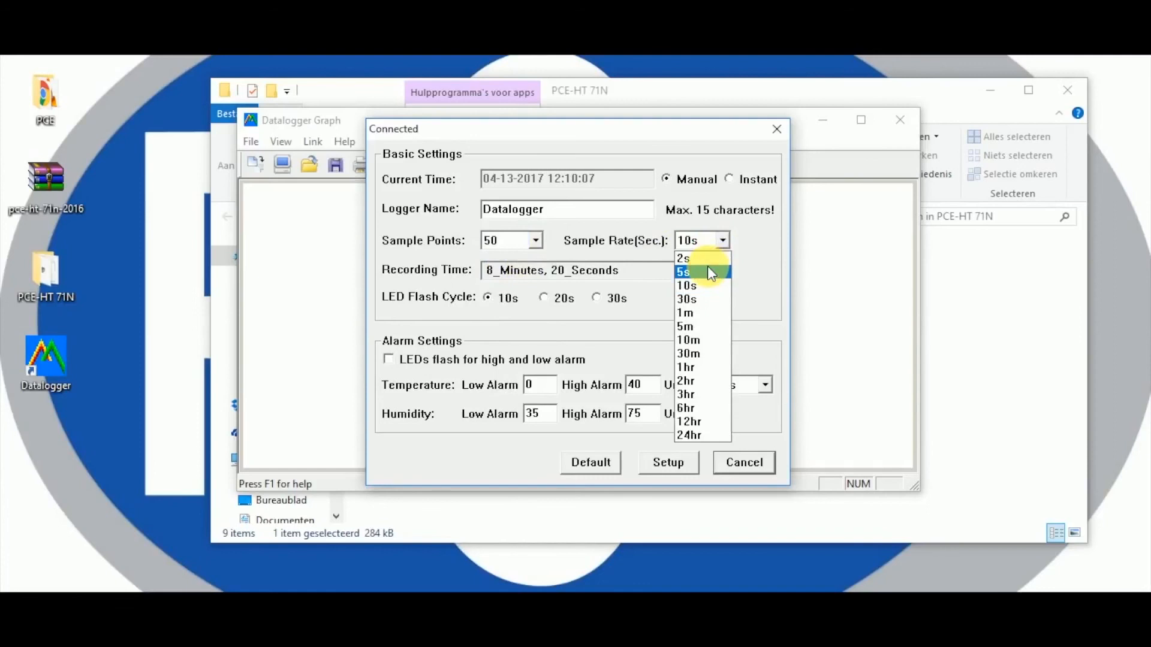
- Set a 2-second sample rate and a 40 degree high temperature alarm
click(682, 259)
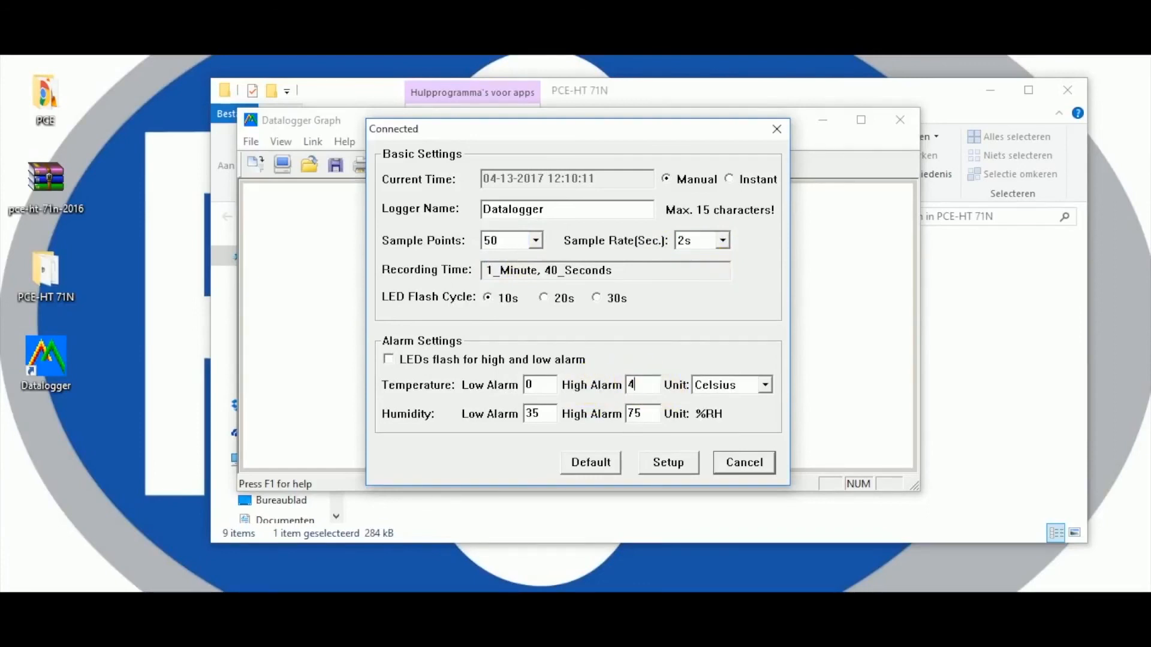
text(5)
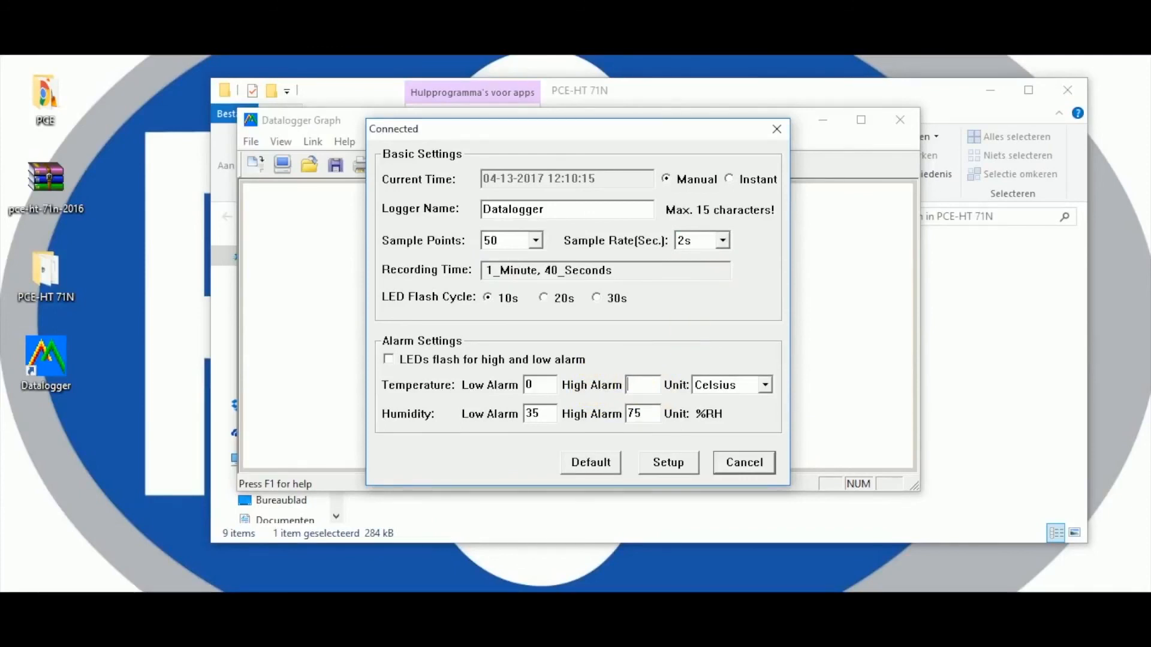
text(40)
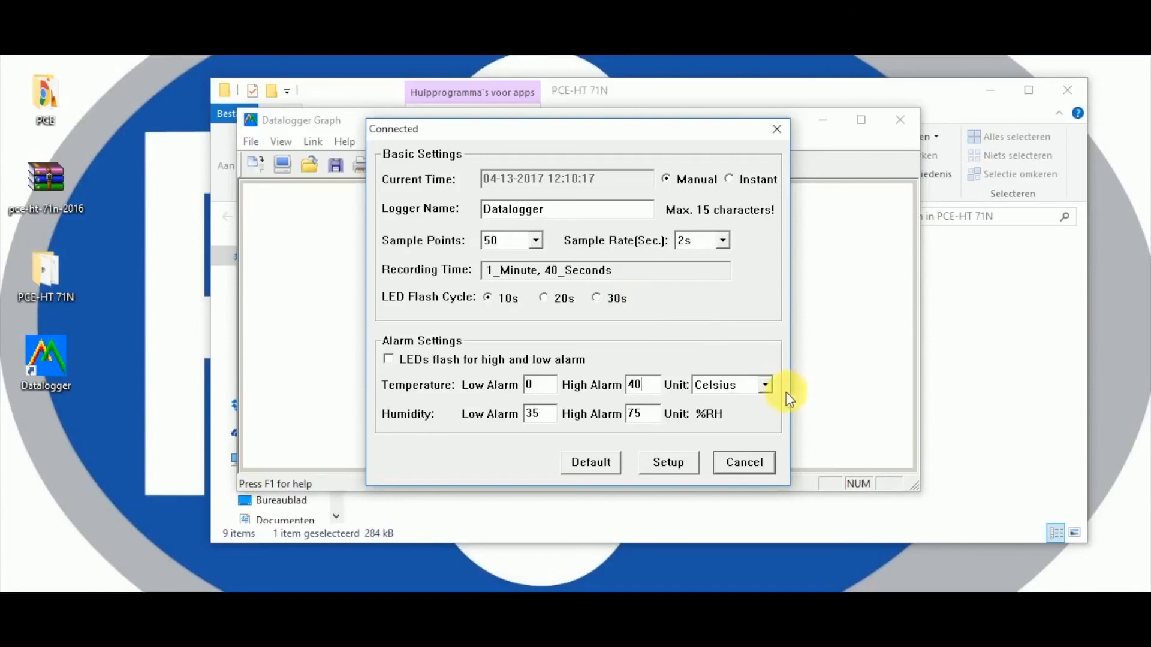
click(728, 385)
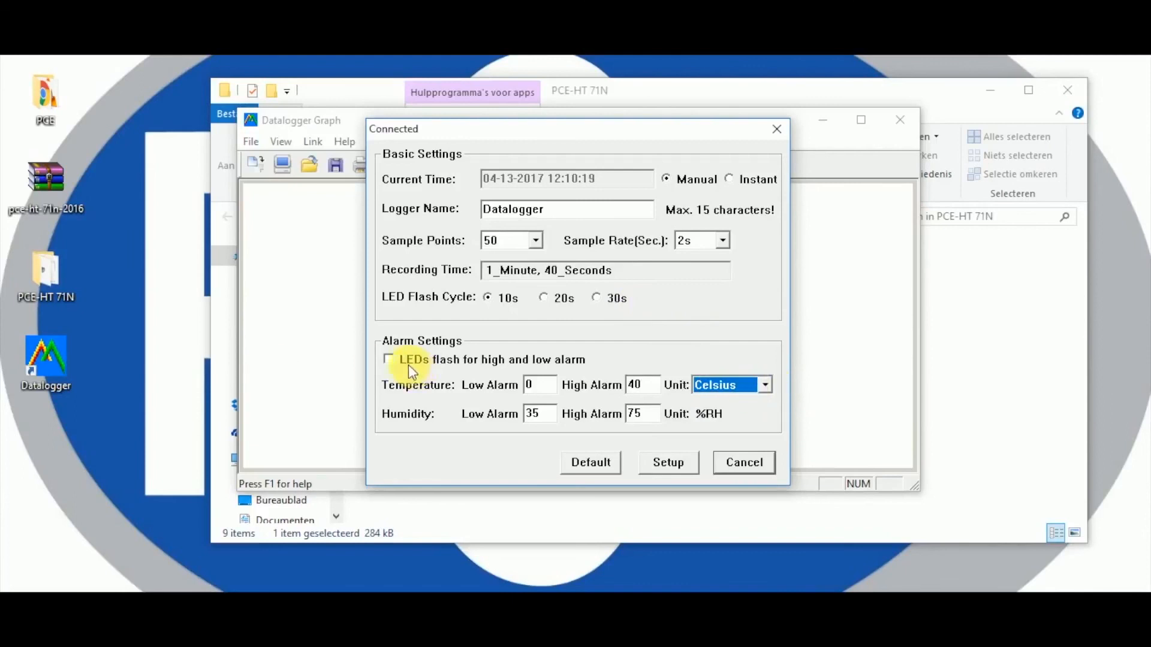
mouse_move(356, 353)
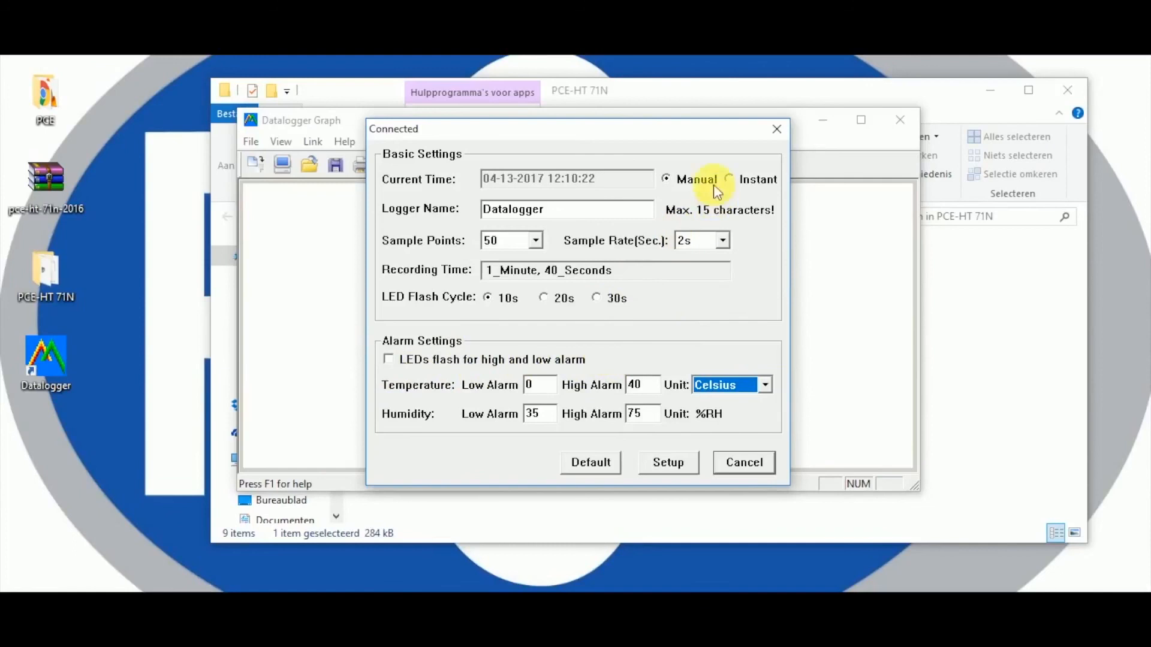
- Keep manual start, send the setup to the logger and acknowledge the start-logging notice
click(730, 179)
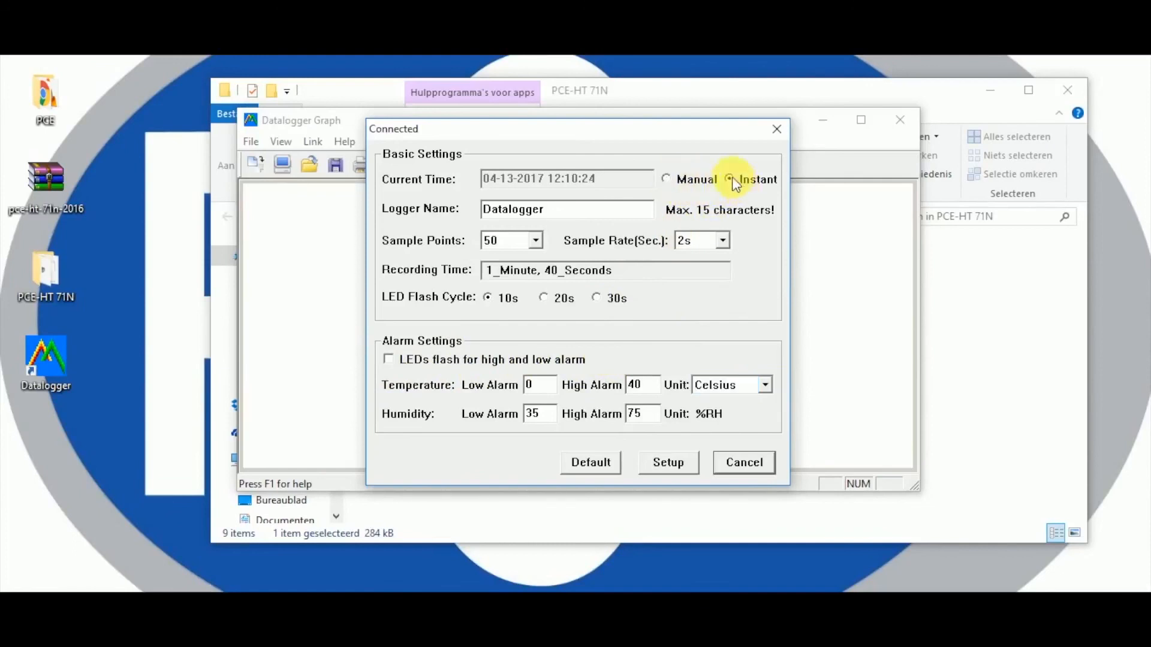
click(666, 178)
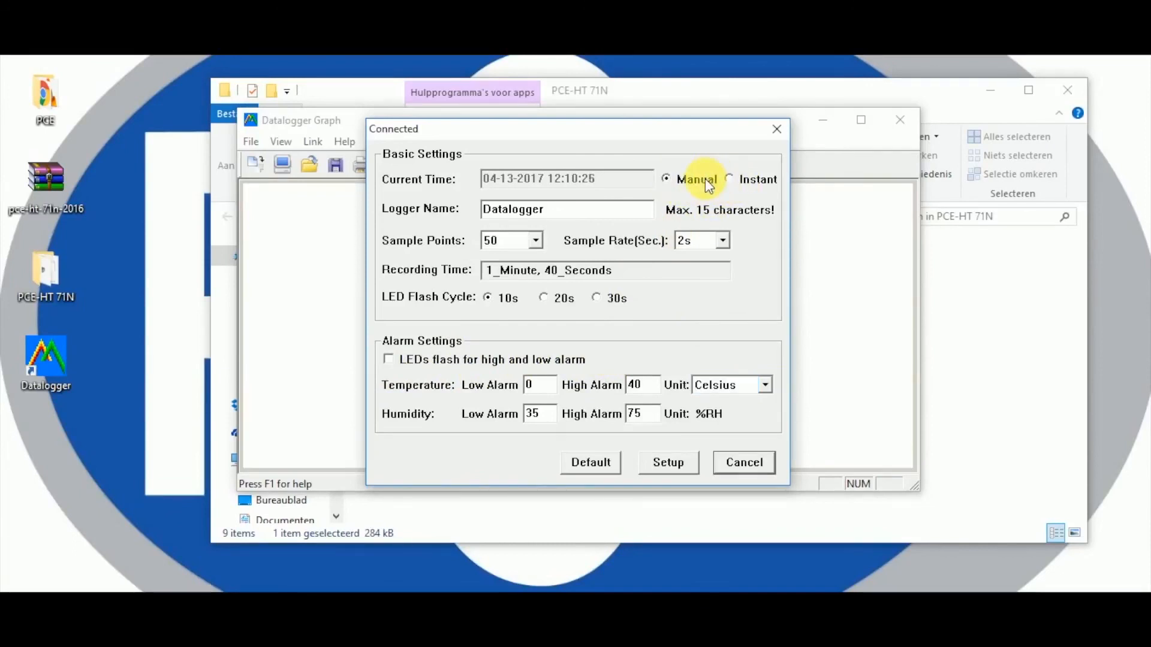
mouse_move(667, 463)
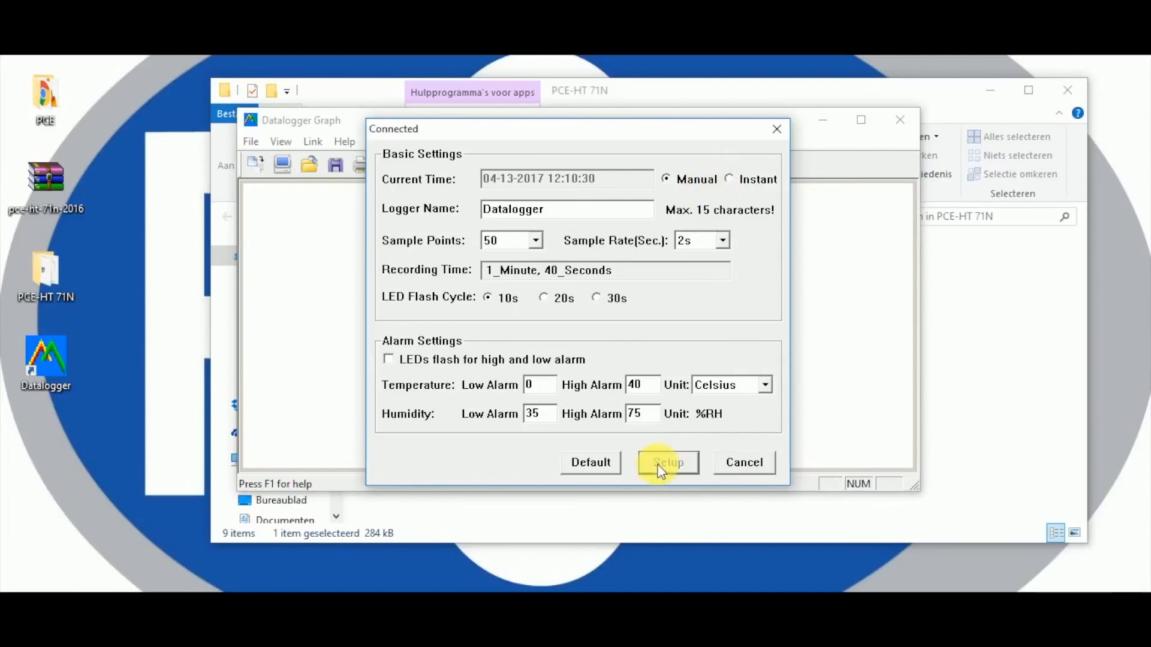
click(667, 463)
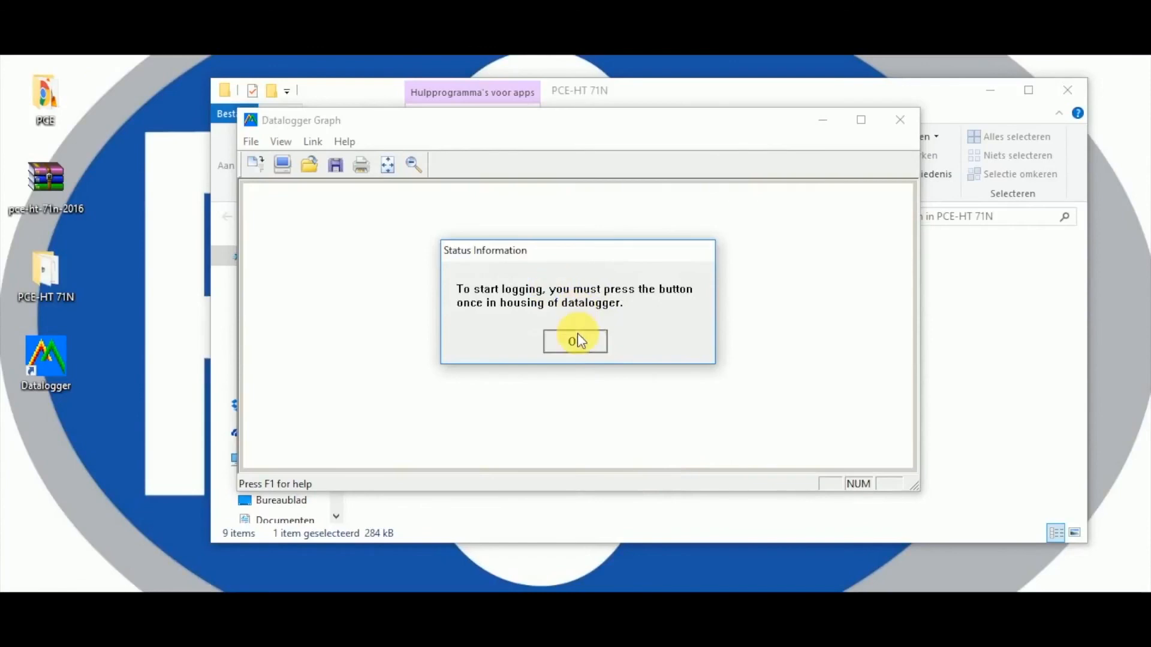
click(576, 341)
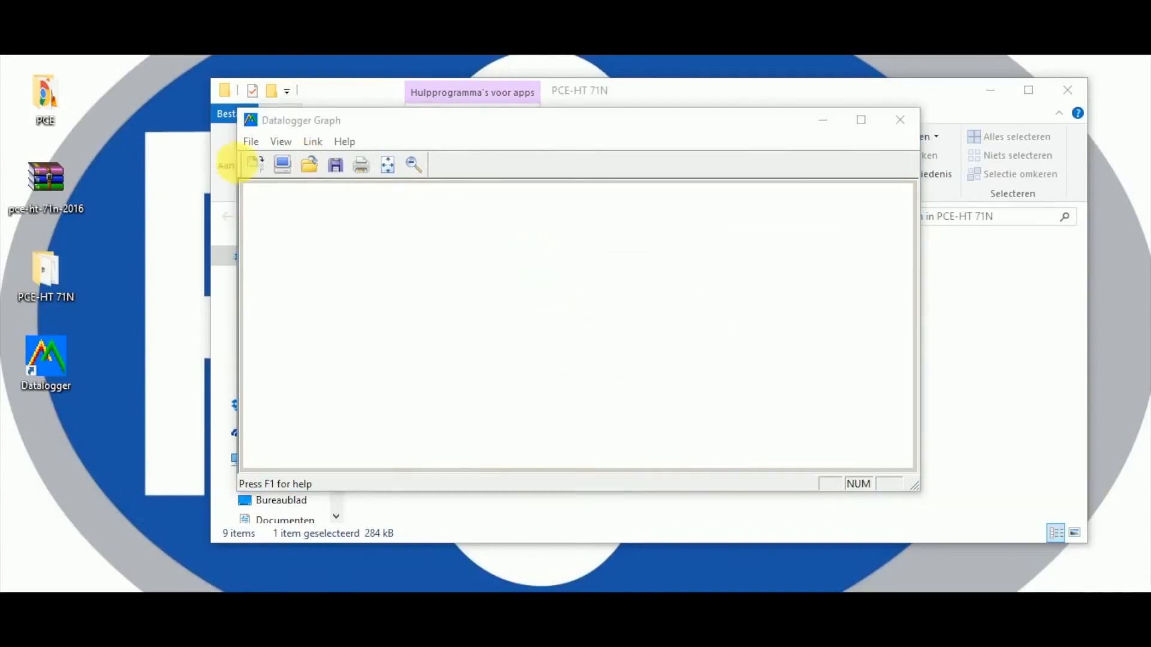
- Connect to the datalogger and download its logged data
click(254, 164)
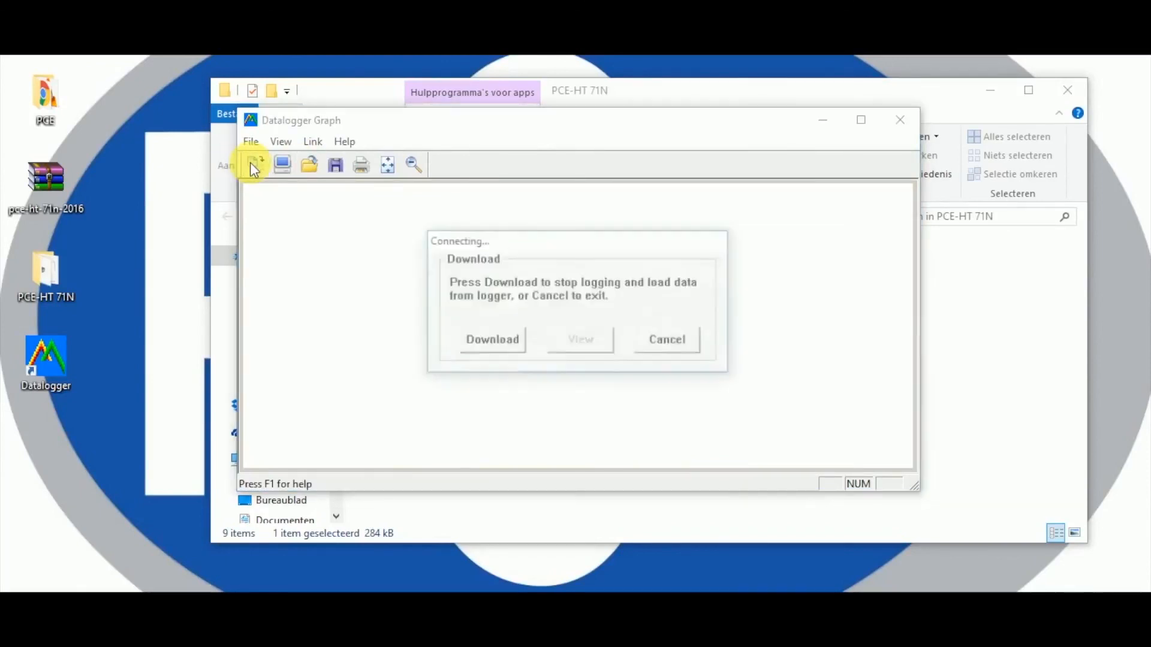
click(491, 339)
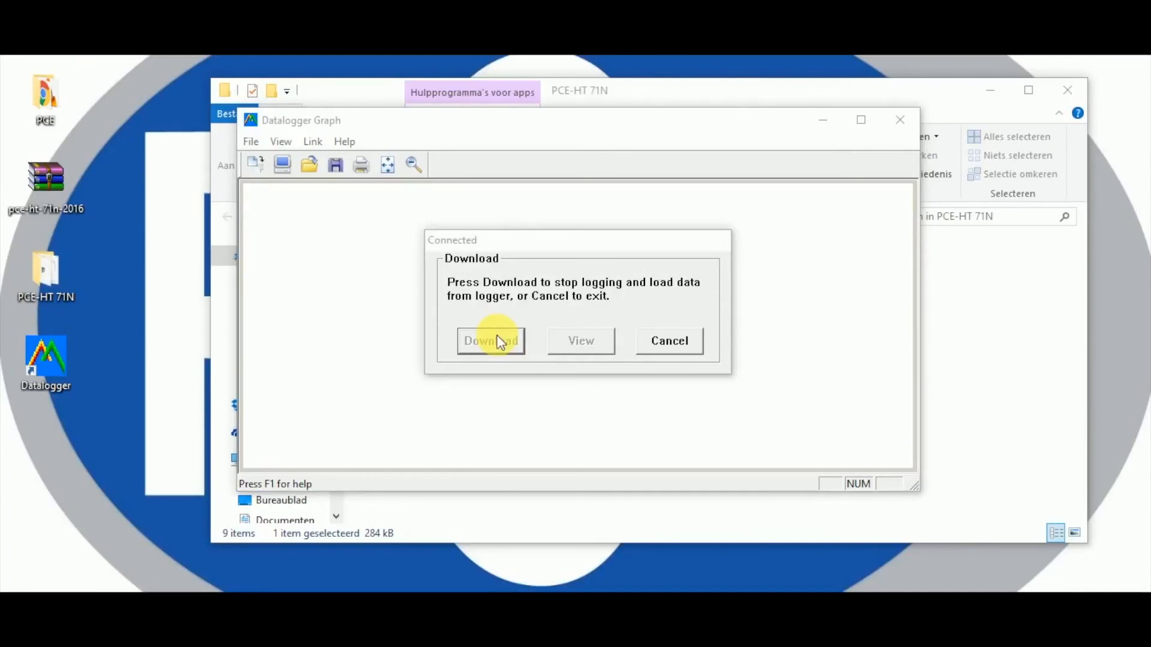
click(489, 341)
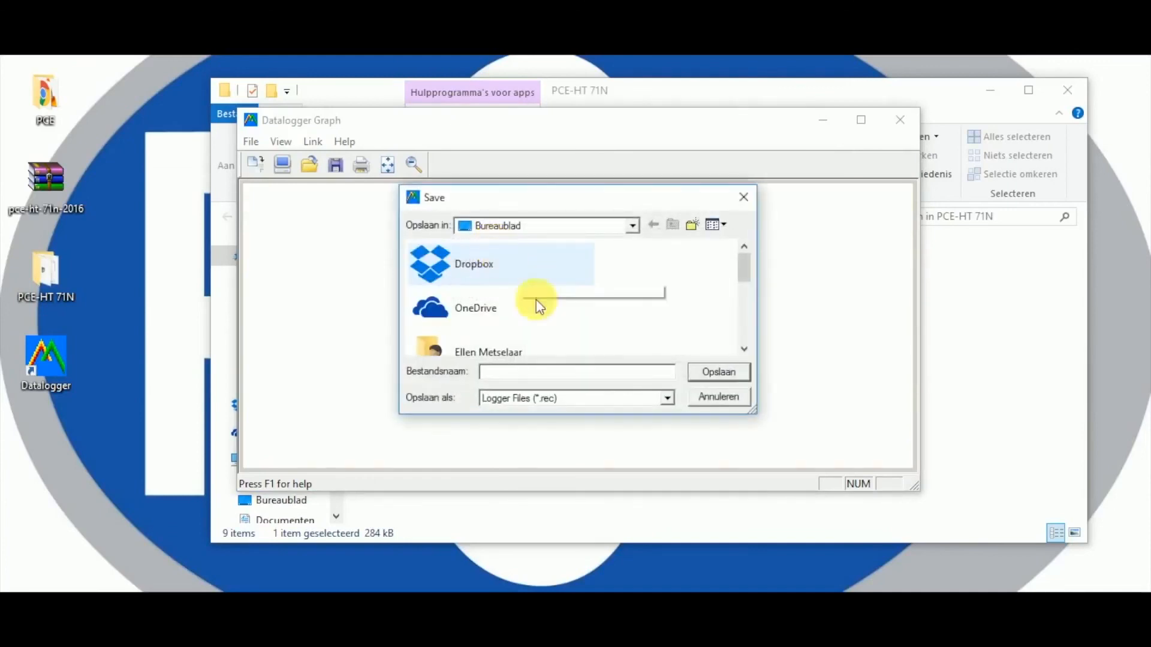
- Save the 50 downloaded points as Test.rec and show them as a graph
text(Tes)
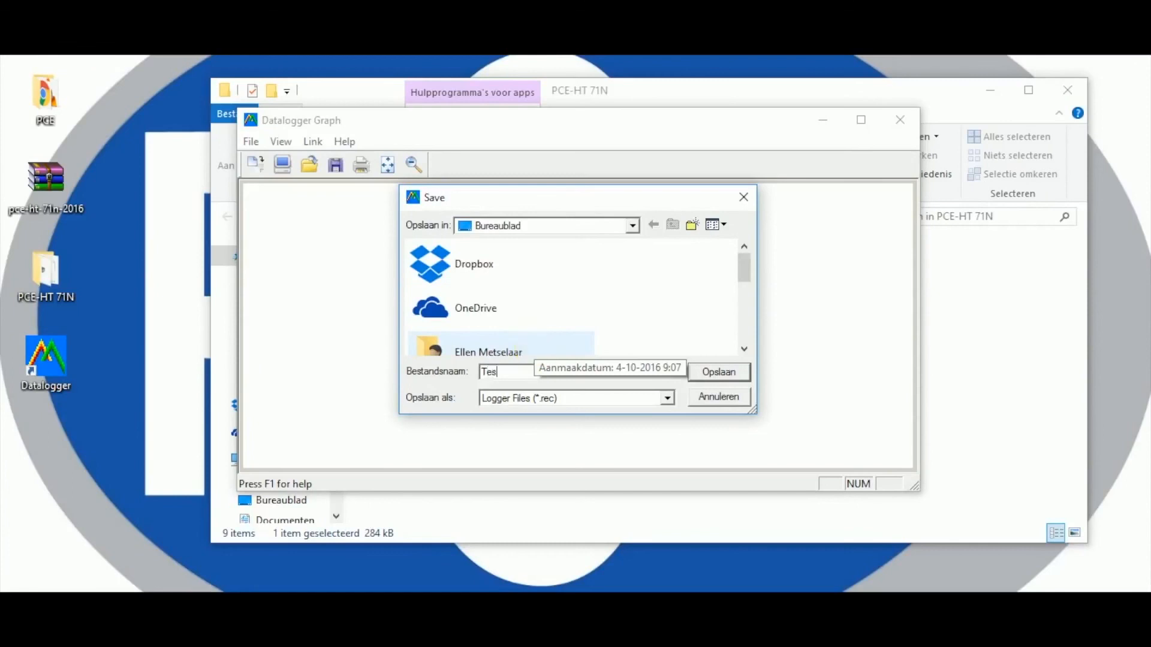
click(718, 372)
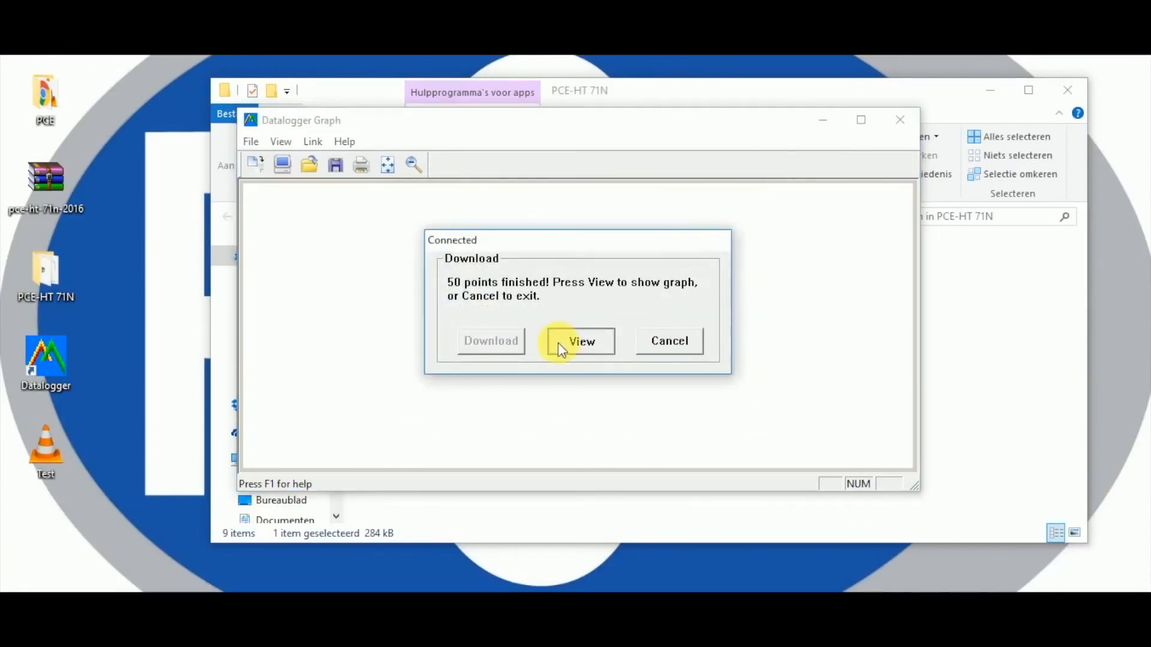
click(581, 342)
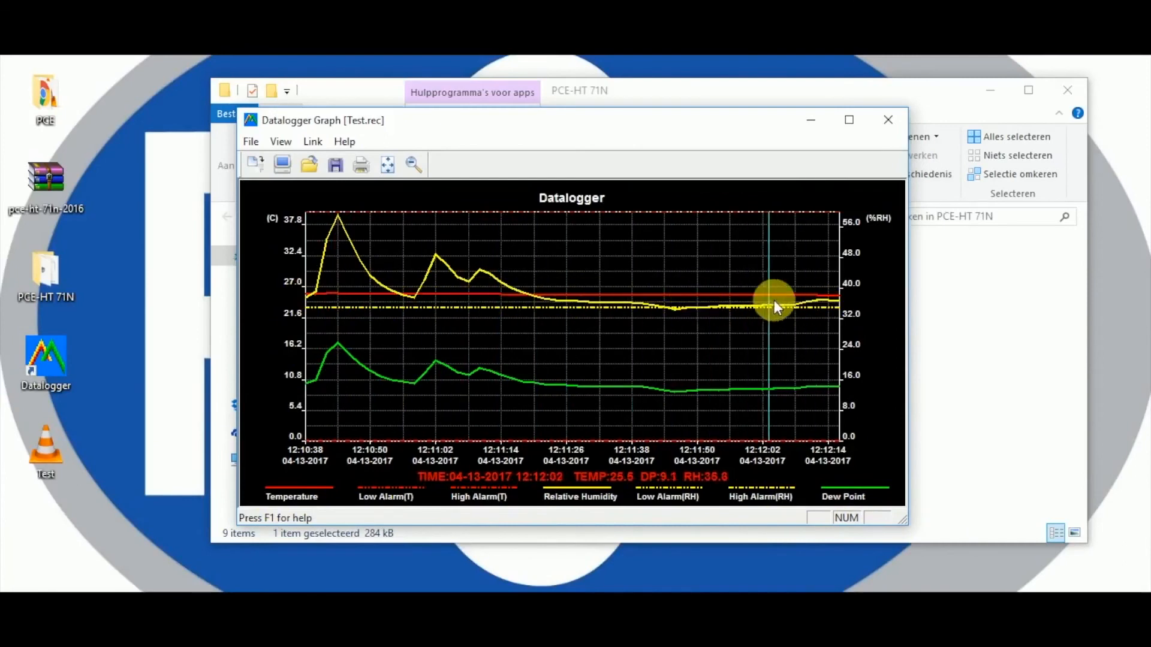
mouse_move(415, 410)
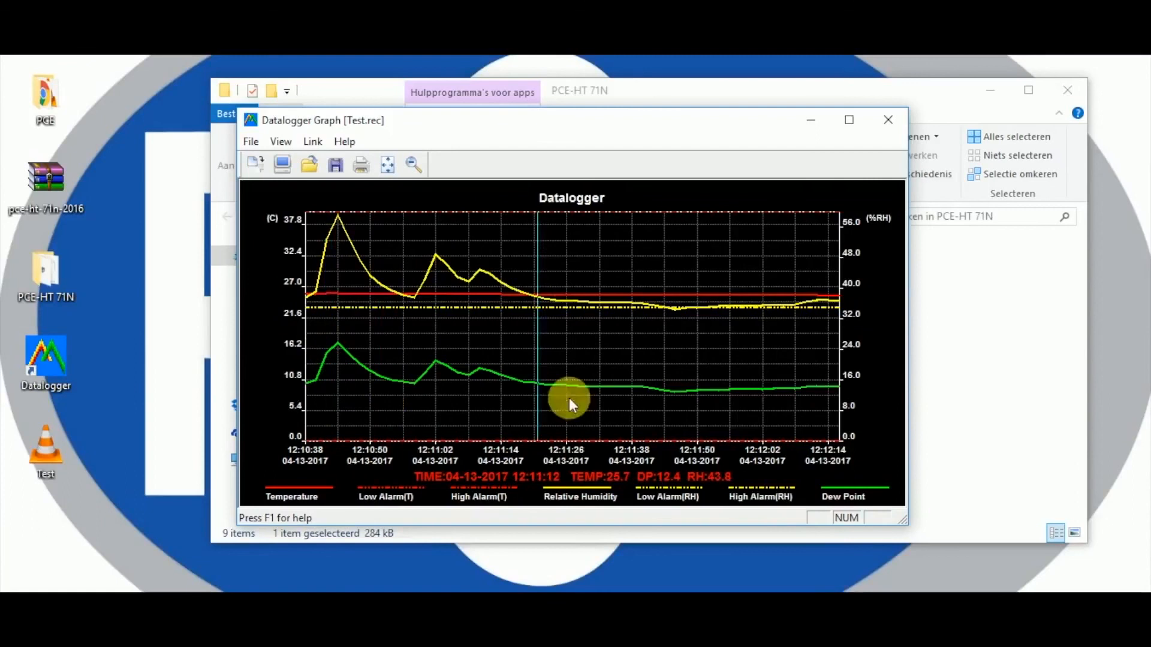
- Read temperature, humidity and dew point values along the Test.rec curves from 12:10:38 to 12:12:16
drag(573, 403, 870, 488)
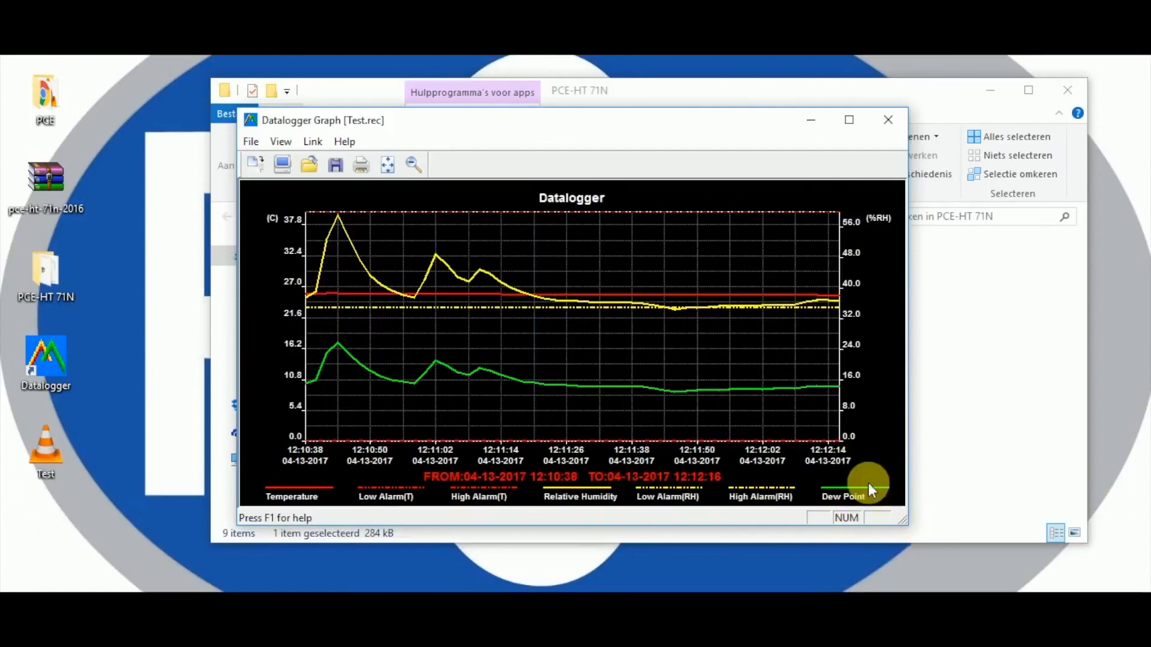
mouse_move(870, 505)
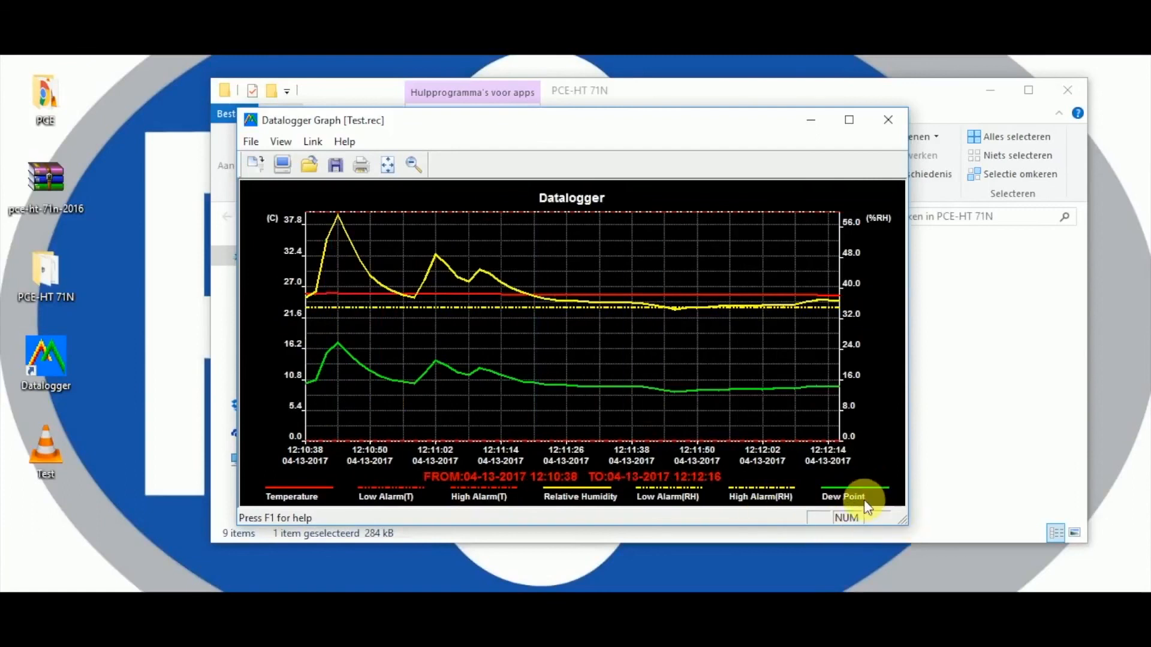